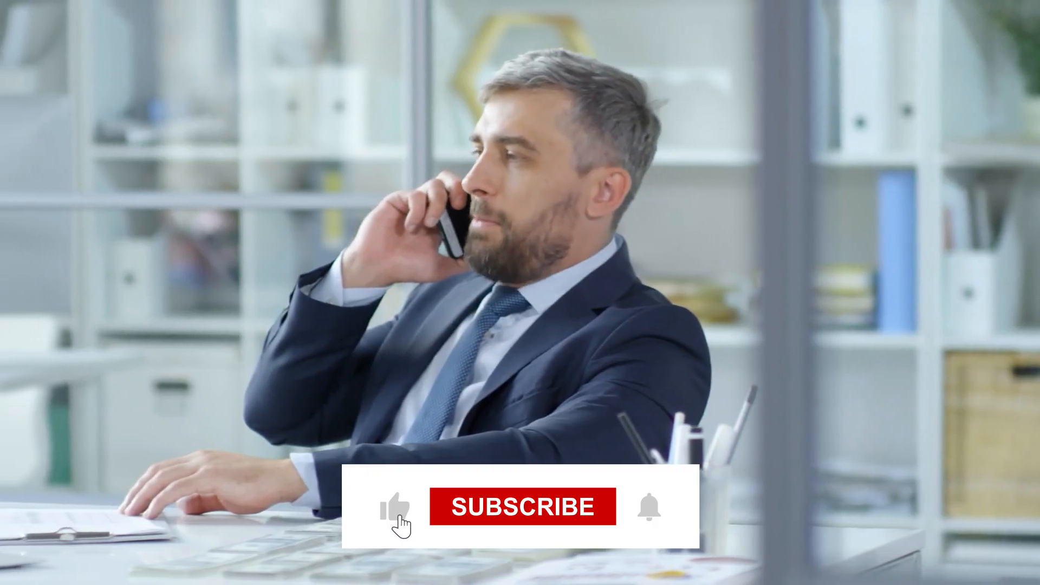
left_click(521, 506)
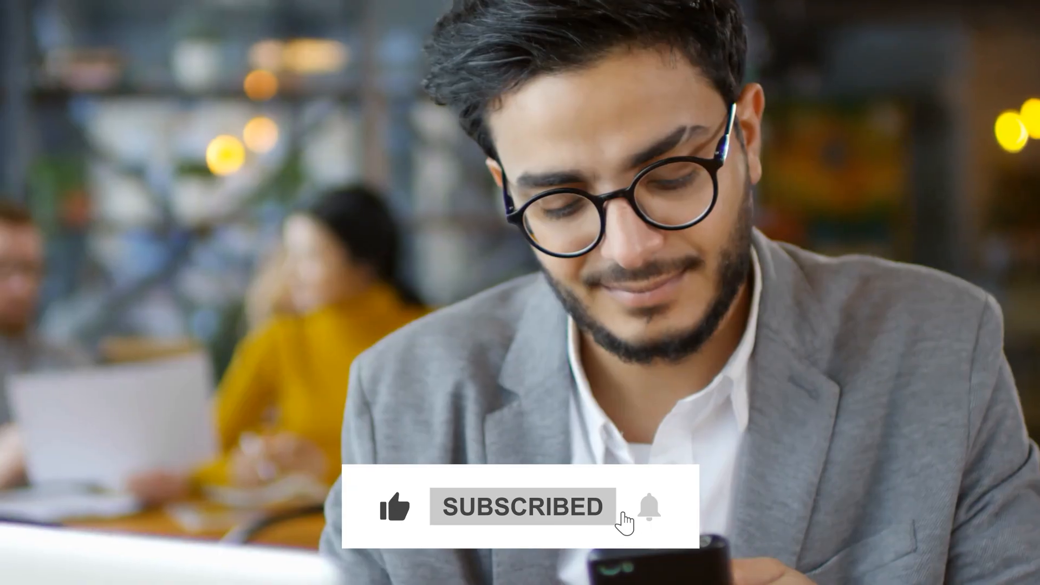